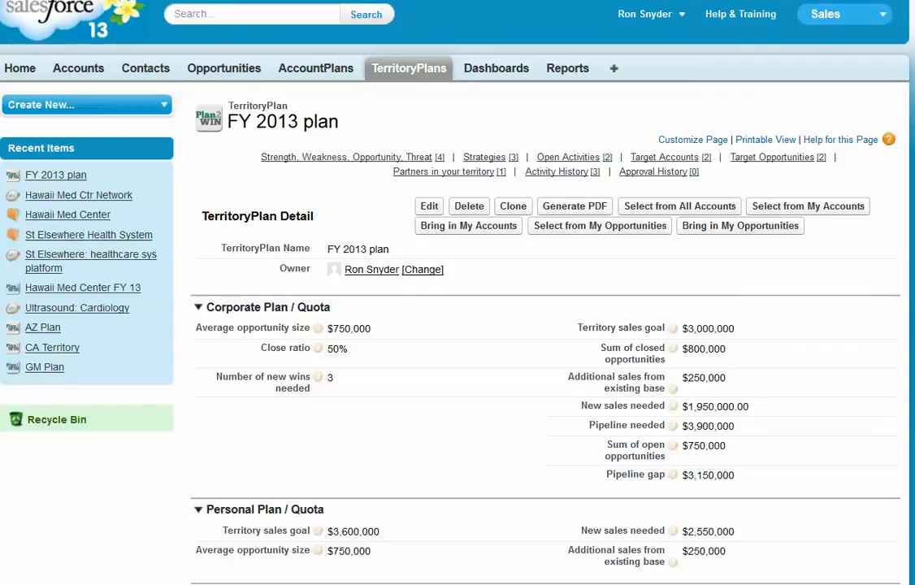
# Scroll the FY 2013 plan record through Territory Overview, Goals, Narrative and System Information
pyautogui.scroll(-3)
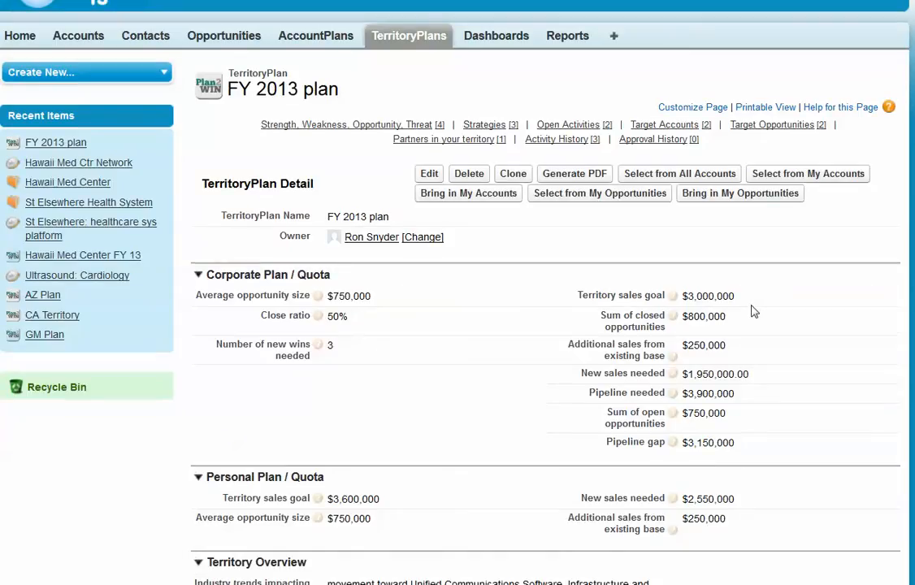
pyautogui.scroll(-3)
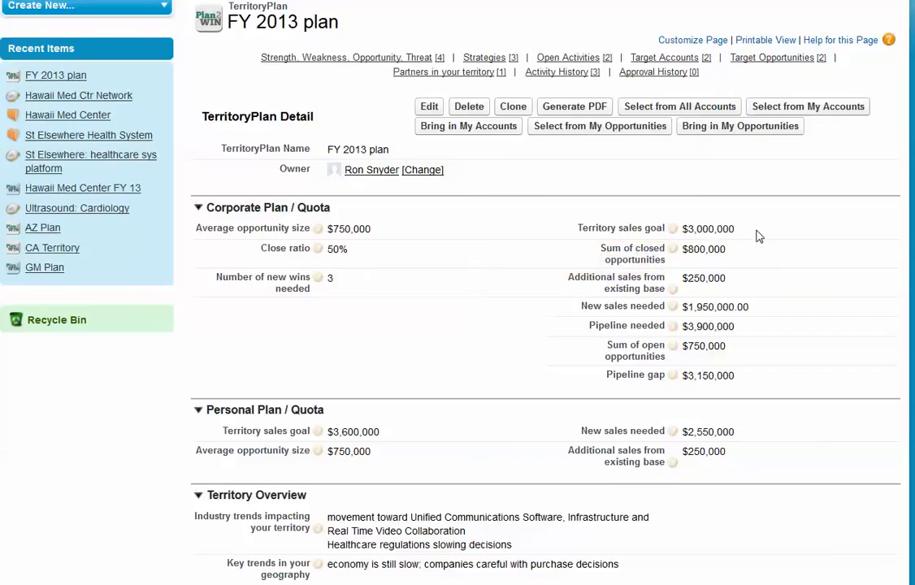
pyautogui.moveTo(753, 257)
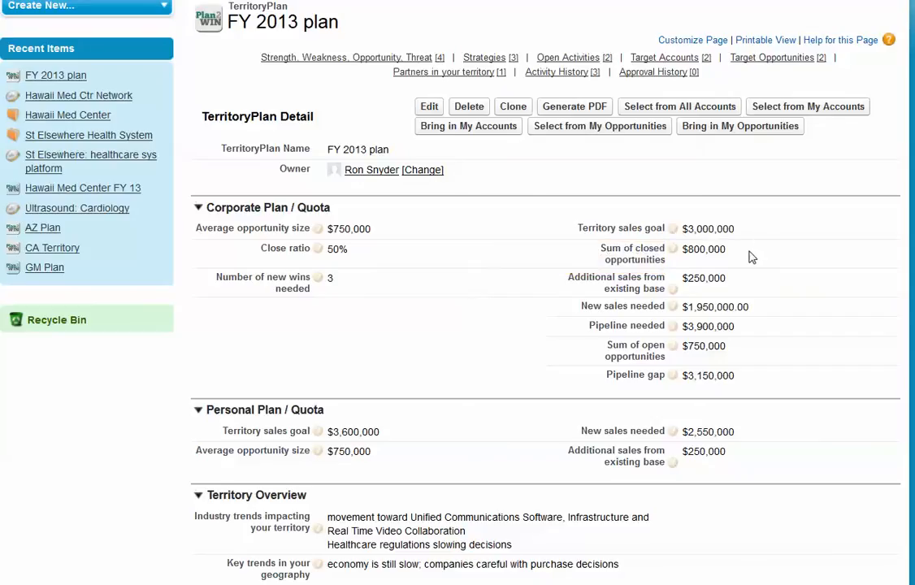
pyautogui.moveTo(731, 260)
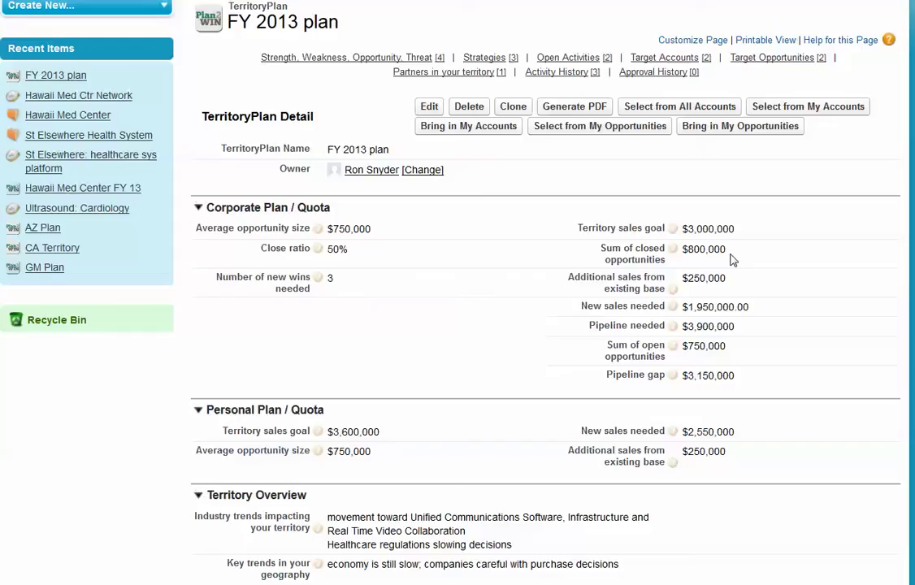
pyautogui.moveTo(748, 353)
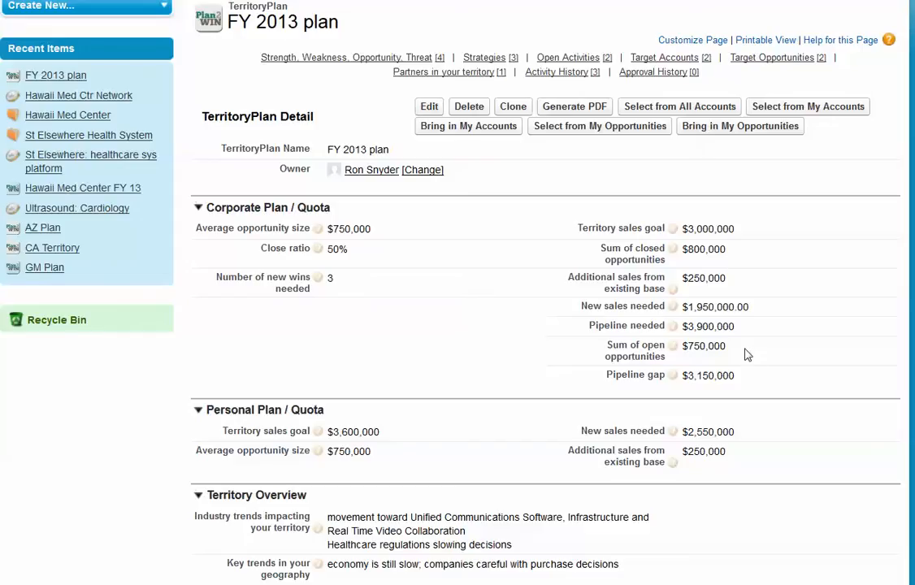
pyautogui.moveTo(761, 357)
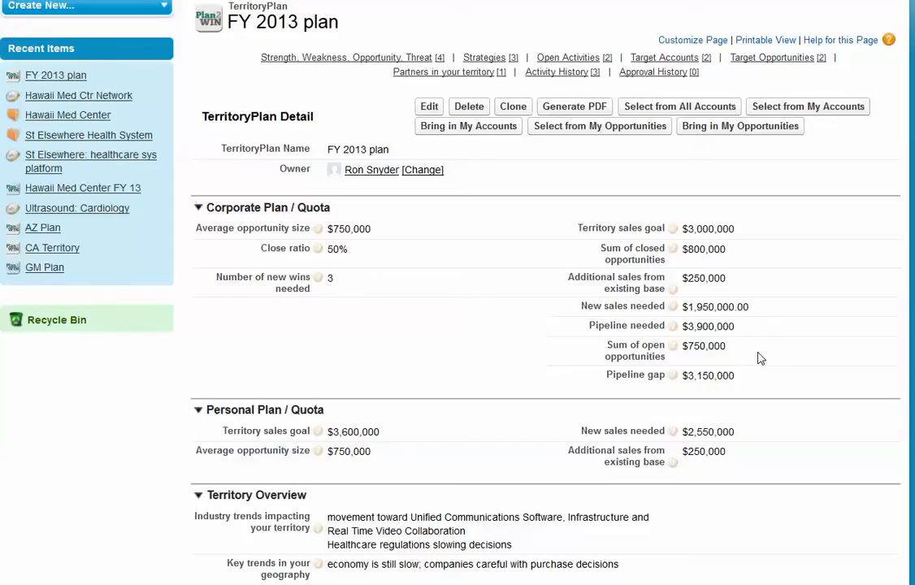
pyautogui.moveTo(761, 414)
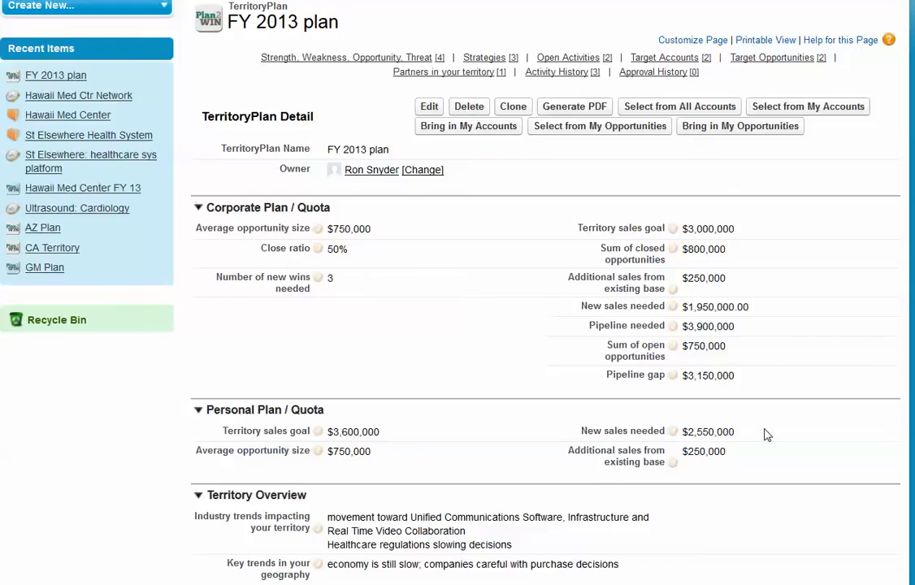
pyautogui.scroll(-3)
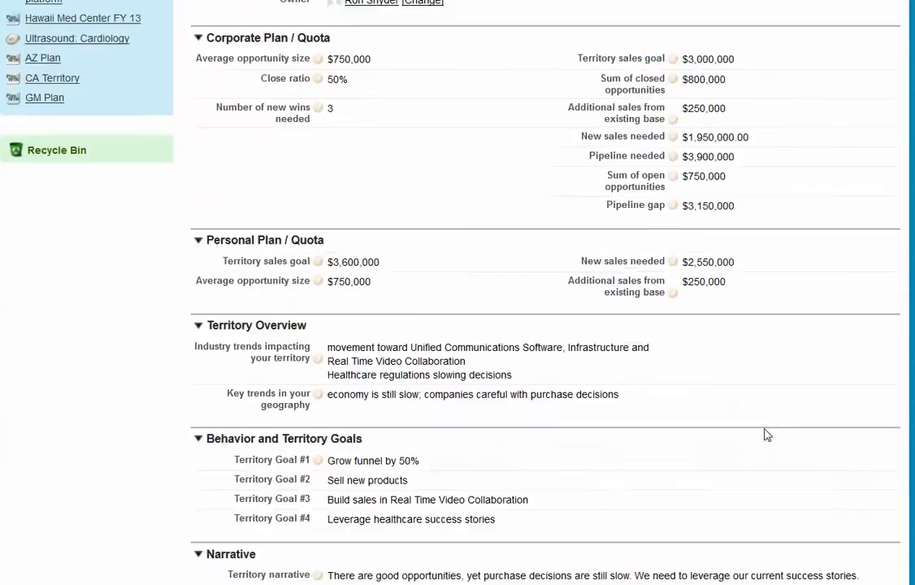
pyautogui.scroll(-3)
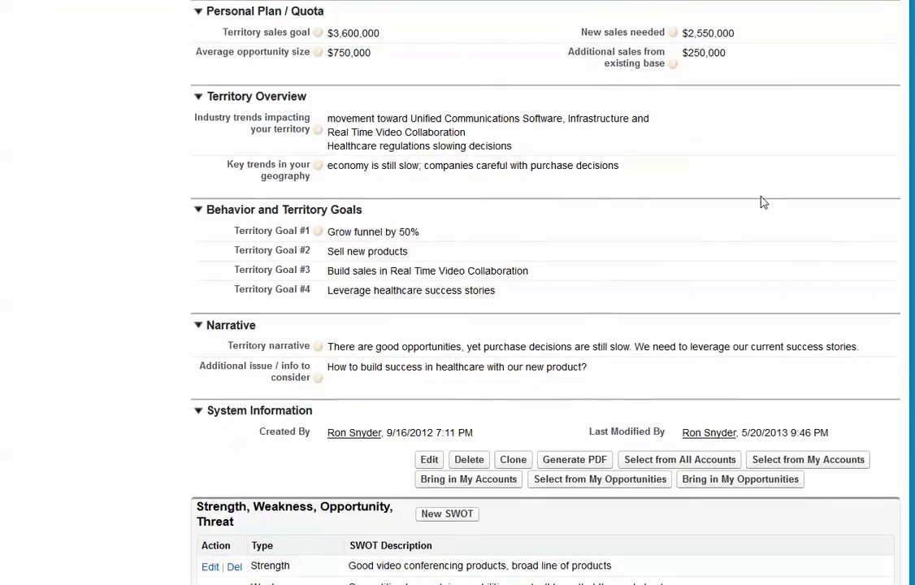
pyautogui.moveTo(756, 173)
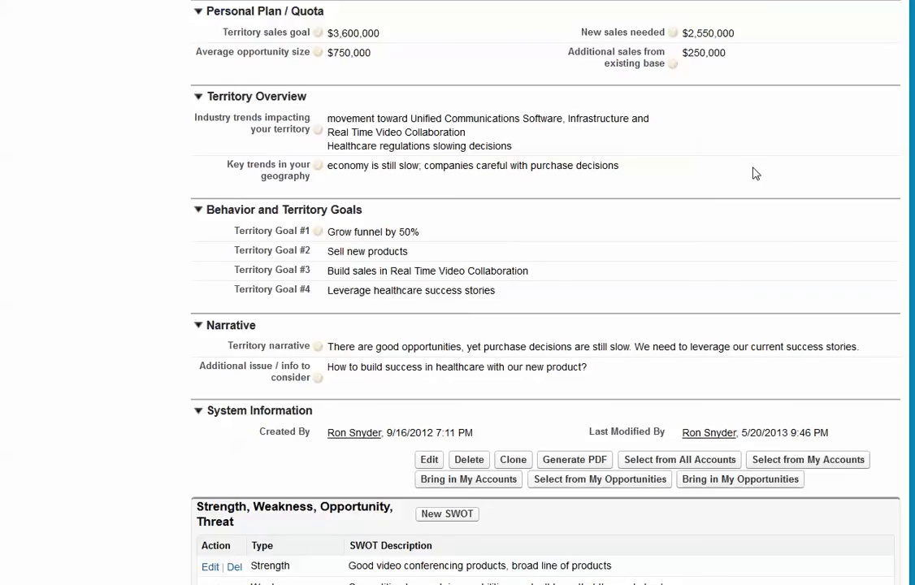
pyautogui.moveTo(617, 221)
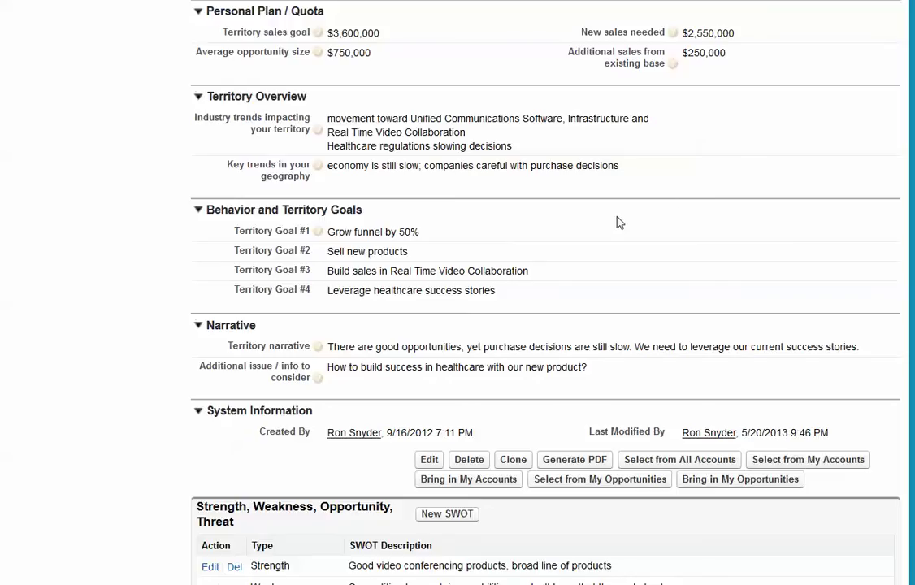
pyautogui.moveTo(605, 305)
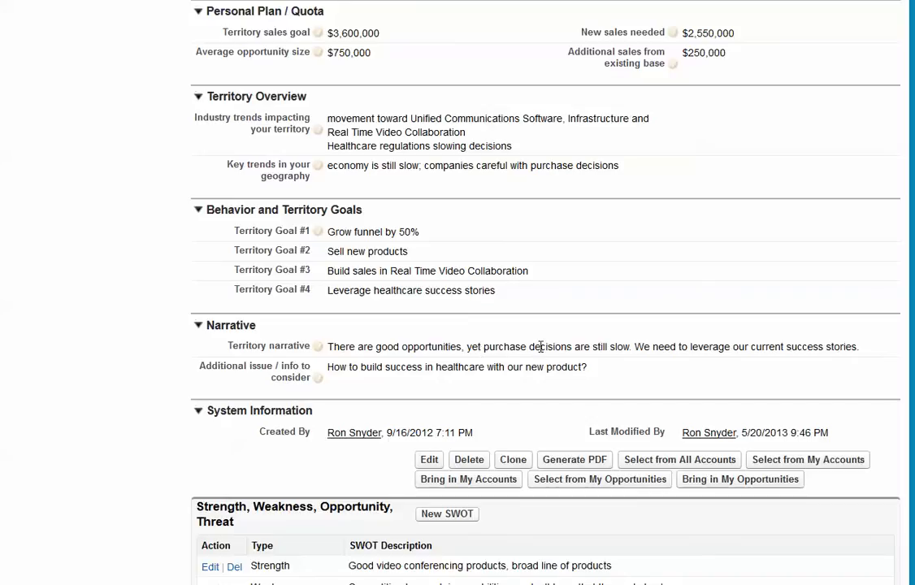
pyautogui.scroll(-3)
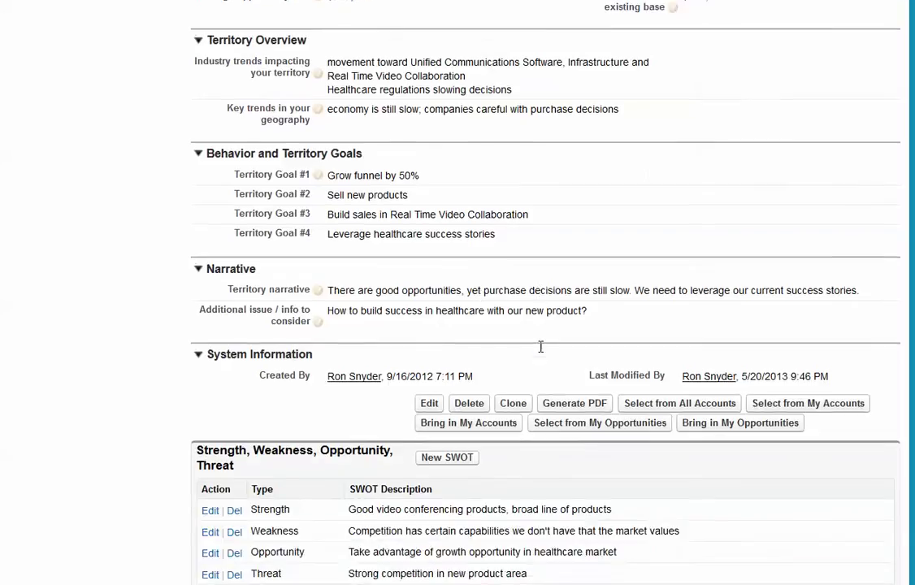
# Scroll down to the SWOT, Strategies, Open Activities and Target Accounts lists
pyautogui.scroll(-3)
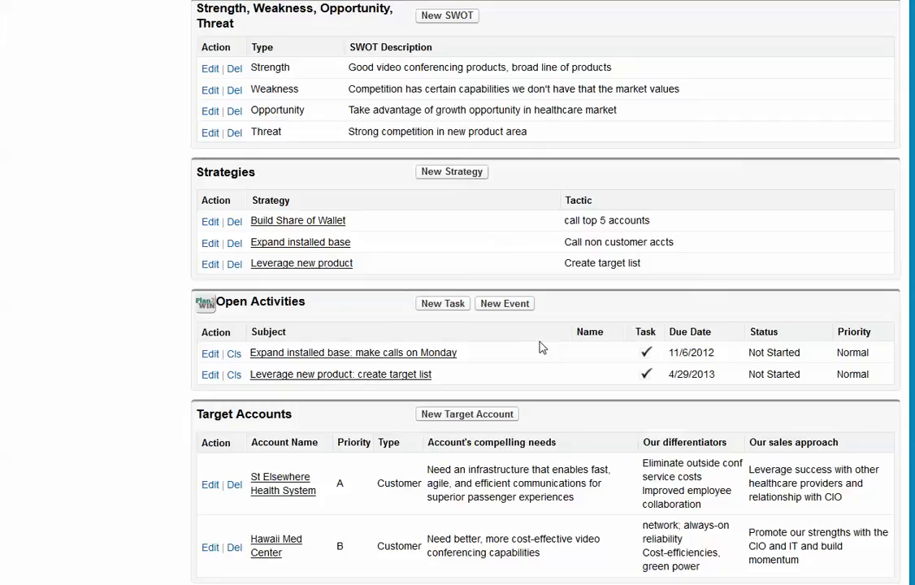
pyautogui.moveTo(154, 73)
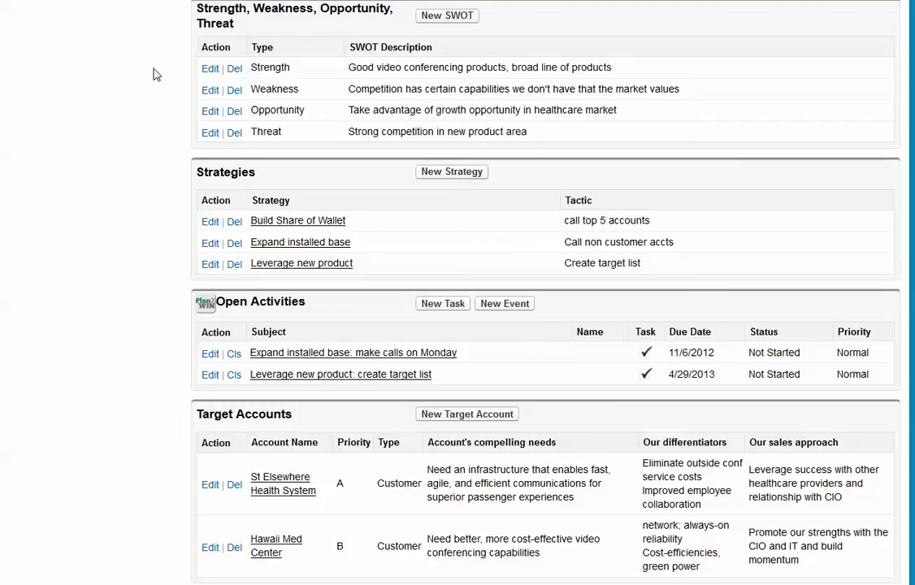
pyautogui.moveTo(185, 215)
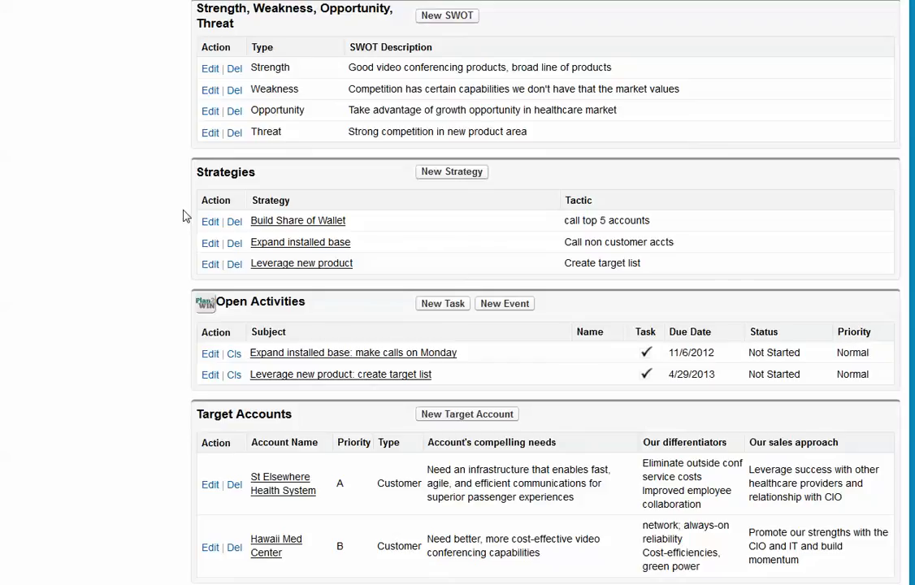
pyautogui.moveTo(163, 265)
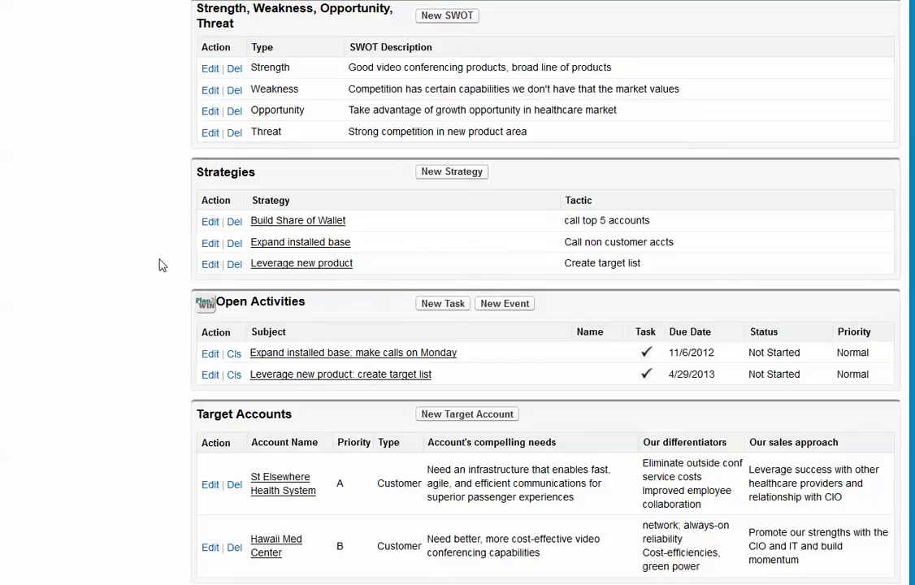
pyautogui.moveTo(182, 353)
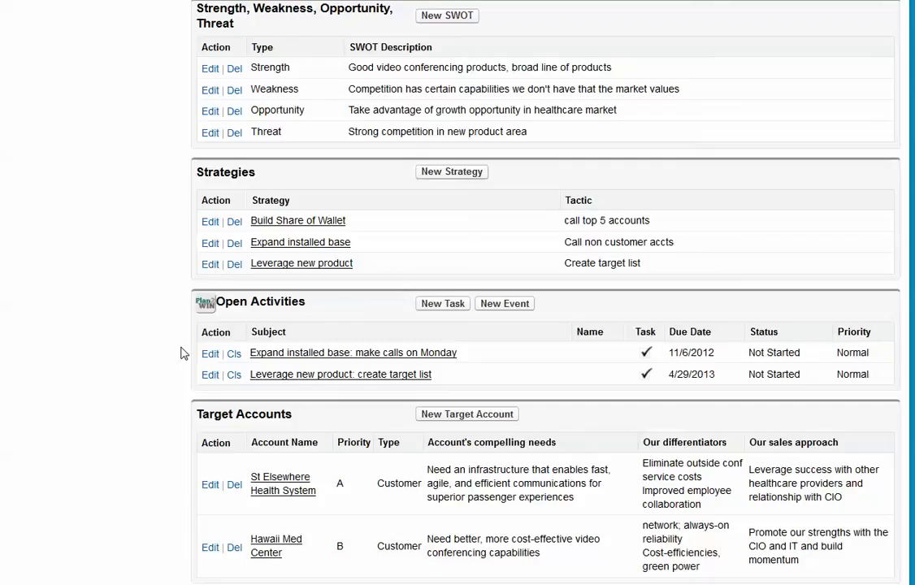
# Scroll down to Target Opportunities, territory Partners and Activity History
pyautogui.scroll(-3)
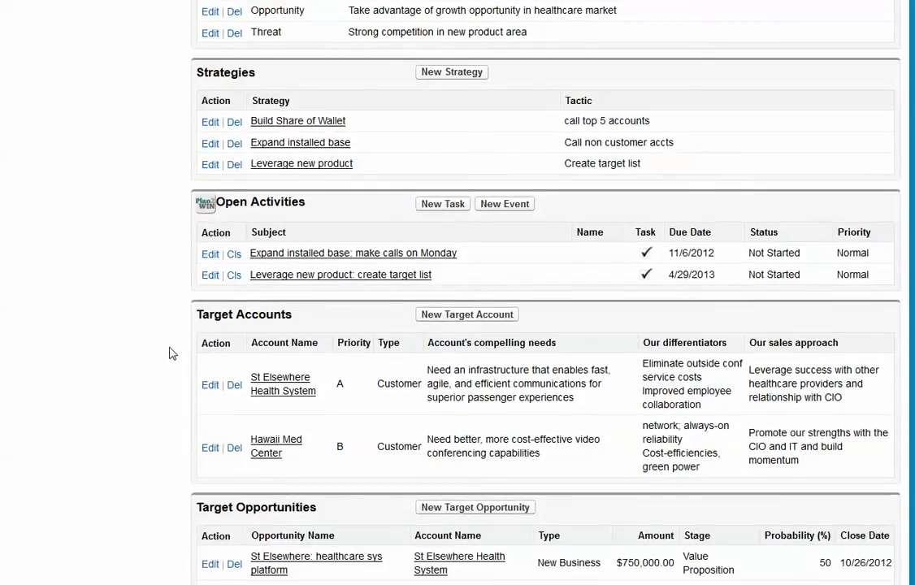
pyautogui.scroll(-3)
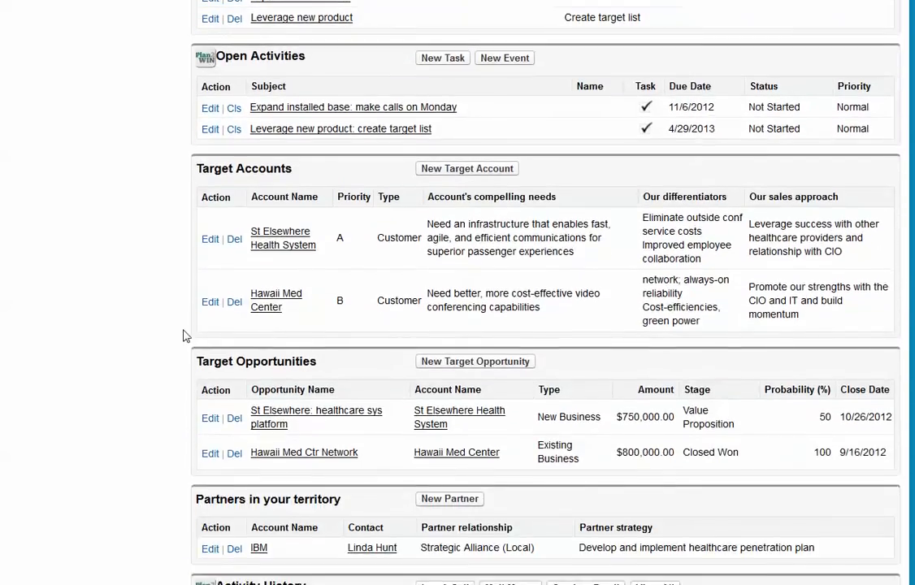
pyautogui.scroll(-3)
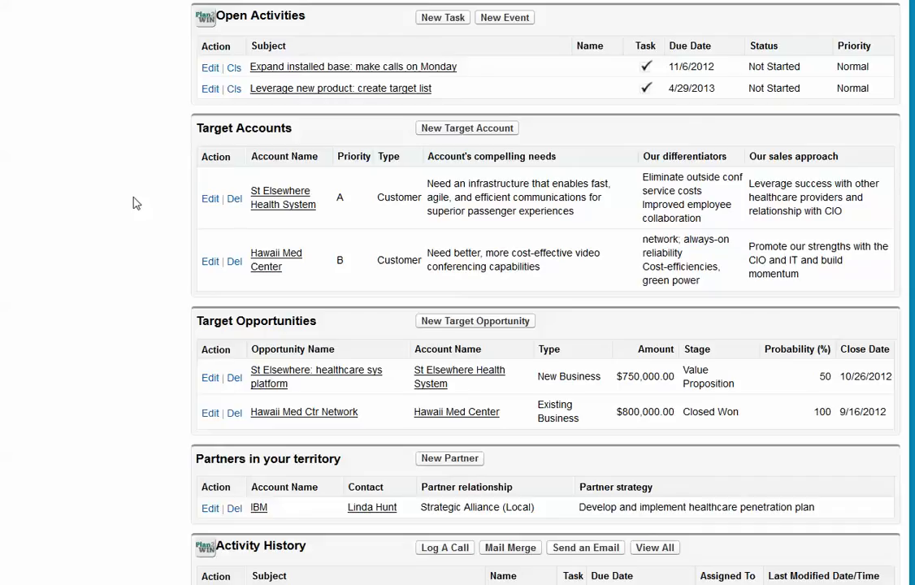
pyautogui.moveTo(210, 200)
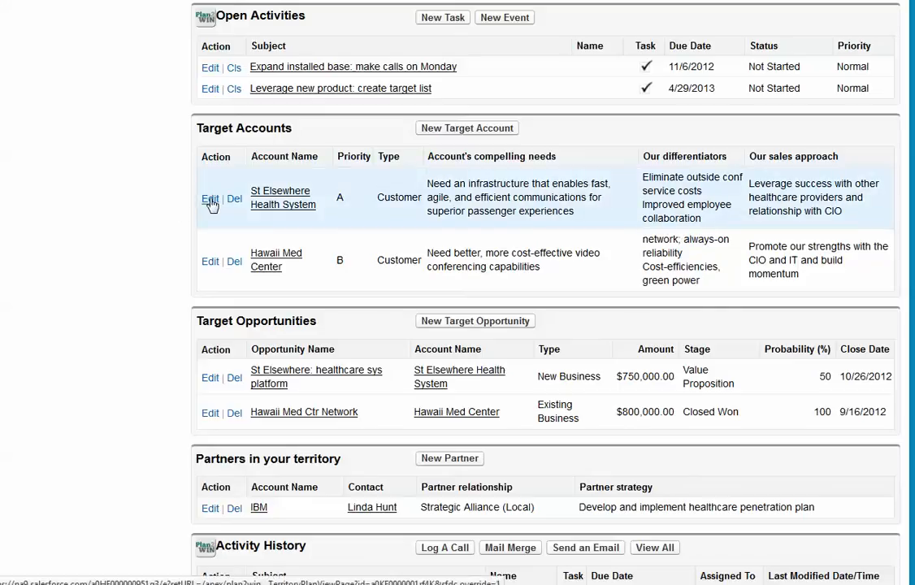
# Edit the St Elsewhere Health System target account and review its strategy and partner fields
pyautogui.click(210, 198)
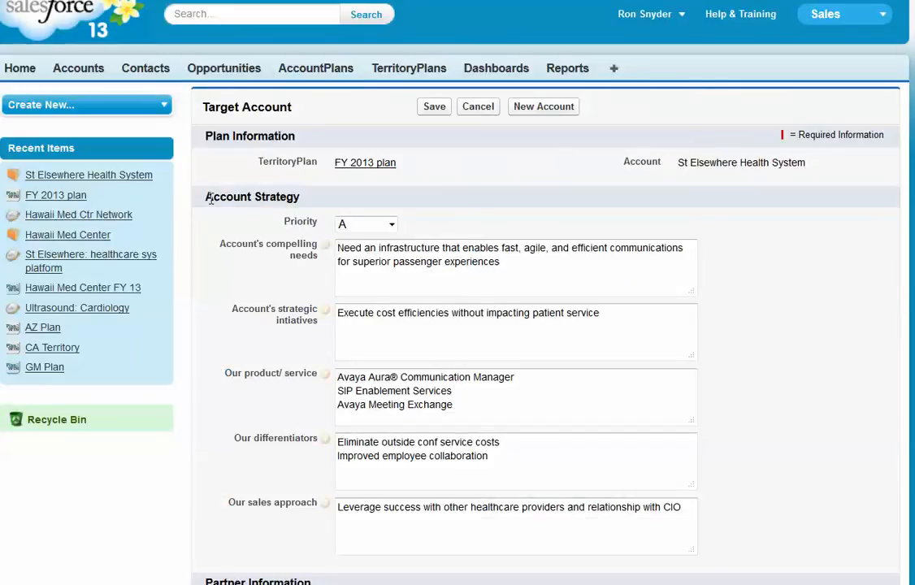
pyautogui.moveTo(796, 312)
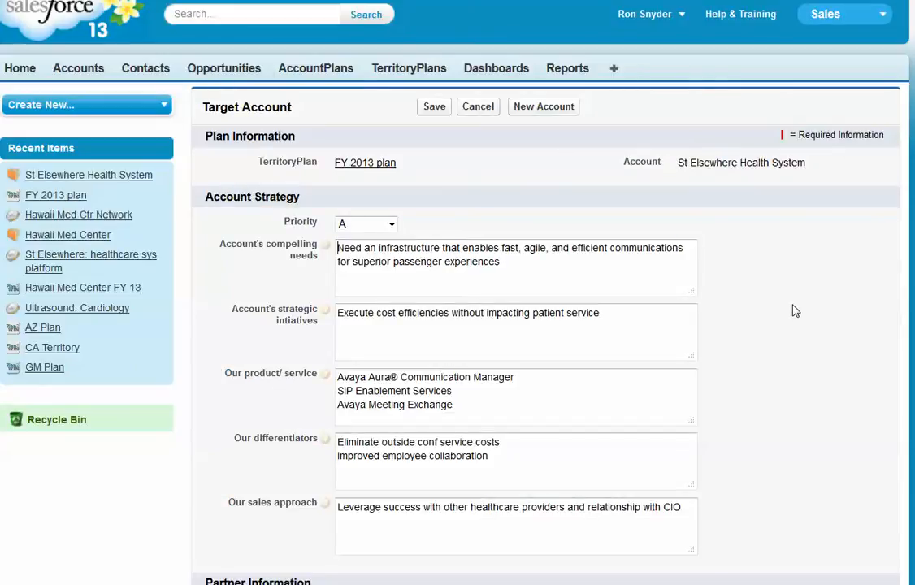
pyautogui.moveTo(801, 316)
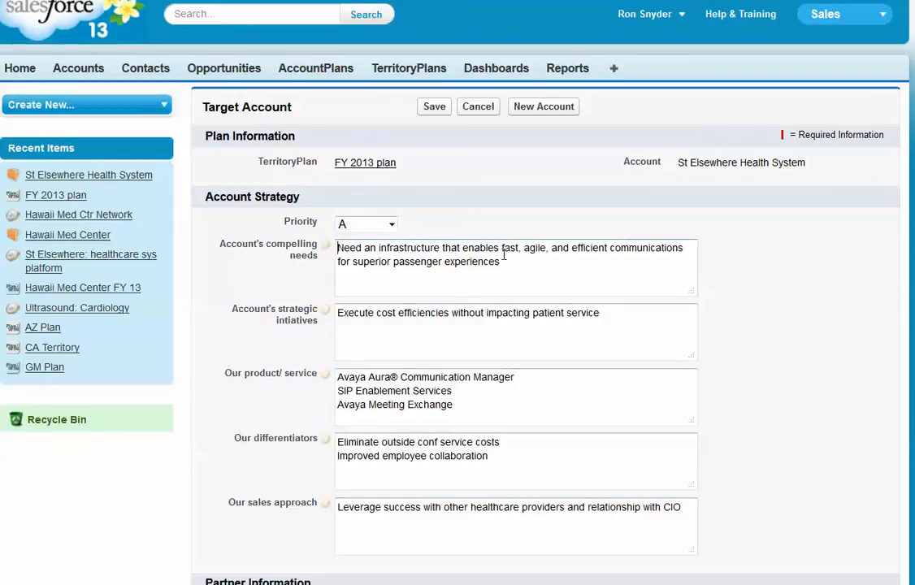
pyautogui.scroll(-3)
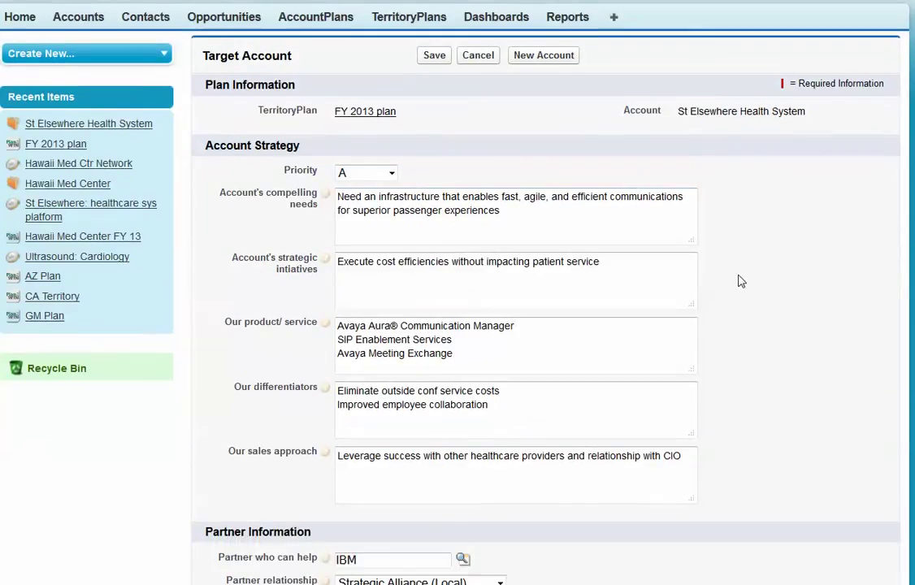
pyautogui.scroll(-3)
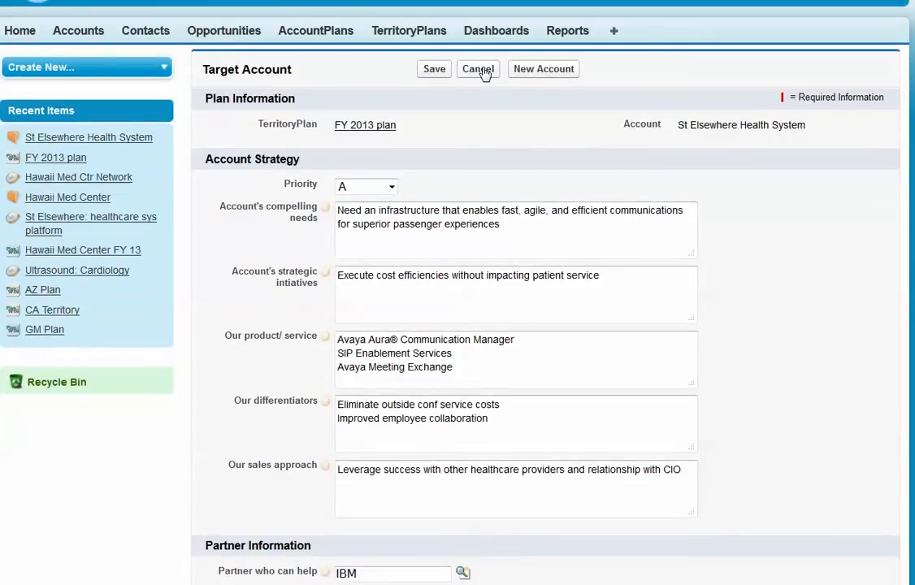
# Open the St Elsewhere: healthcare sys platform target opportunity and review its strategy fields
pyautogui.click(478, 68)
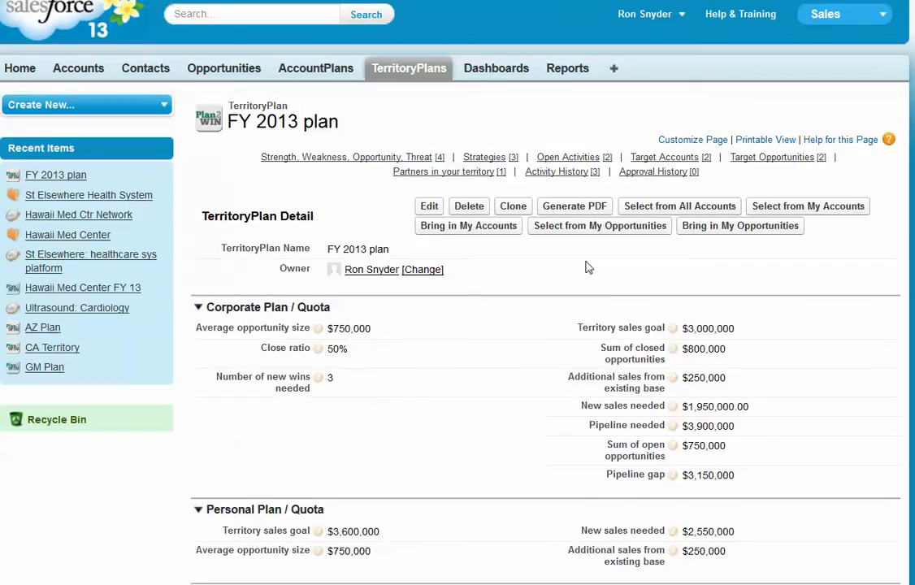
pyautogui.scroll(-3)
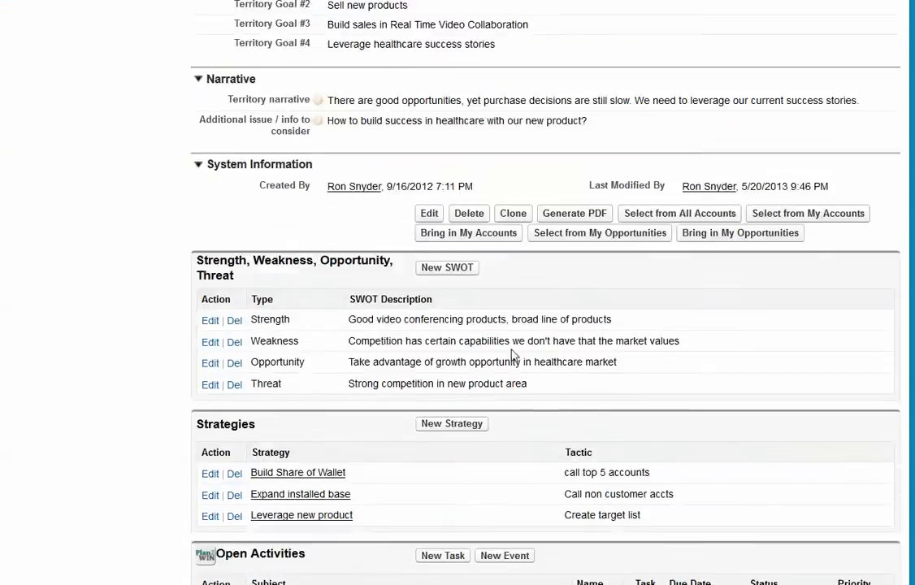
pyautogui.scroll(-3)
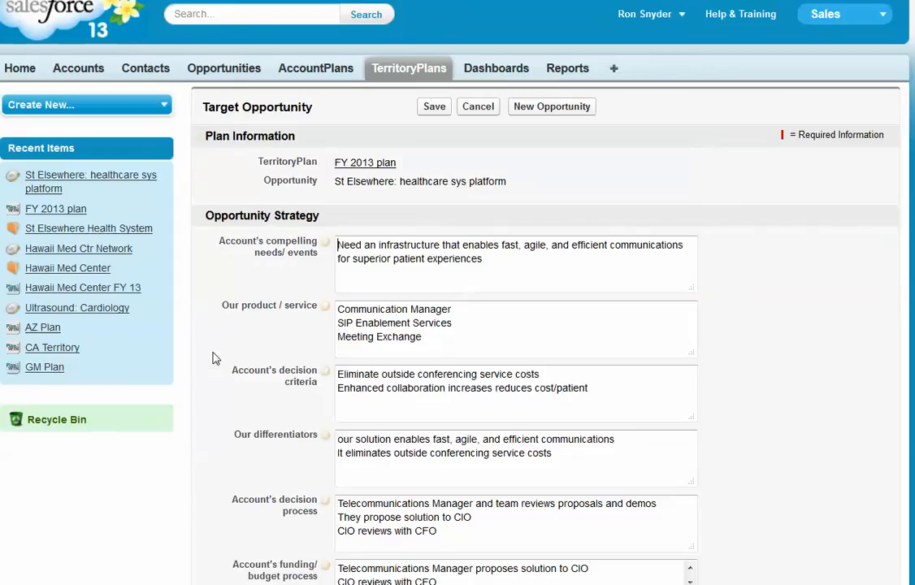
pyautogui.scroll(-3)
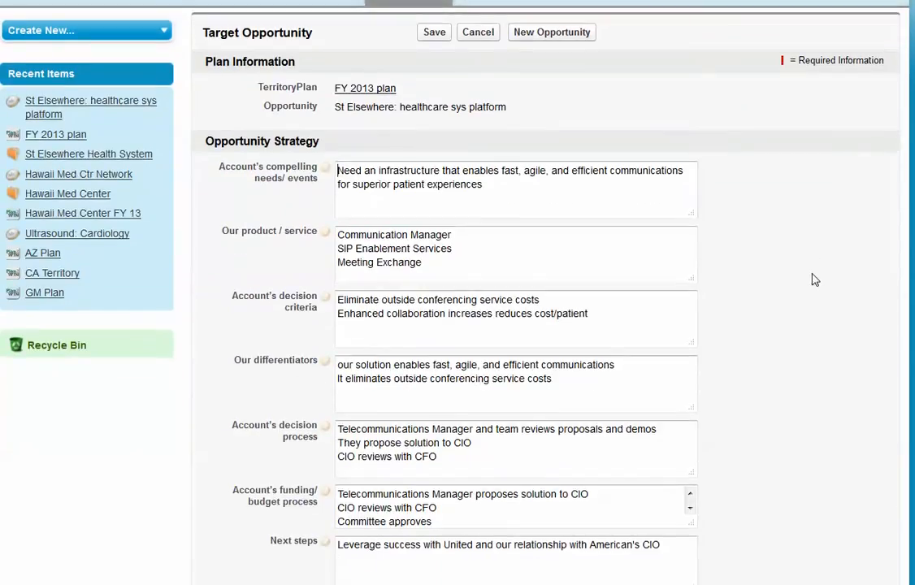
pyautogui.scroll(-3)
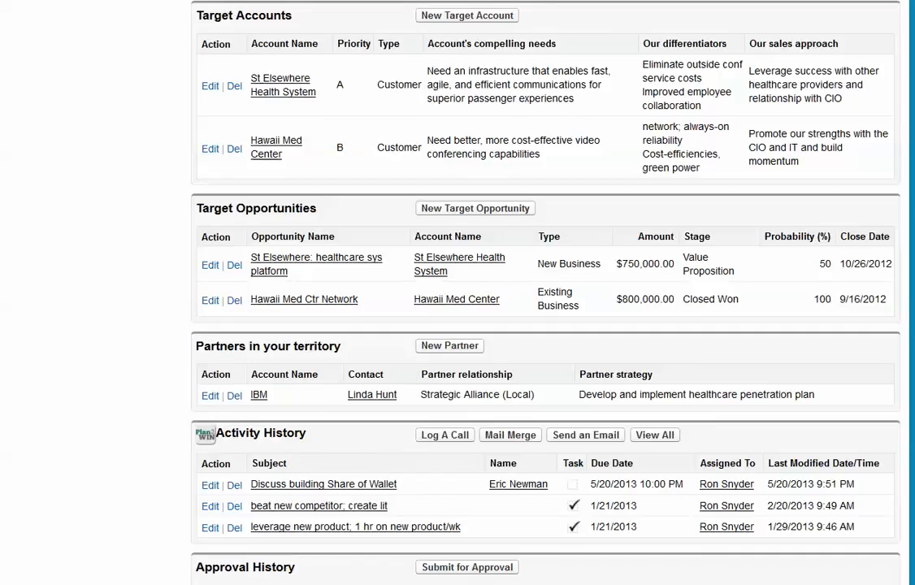
pyautogui.moveTo(181, 374)
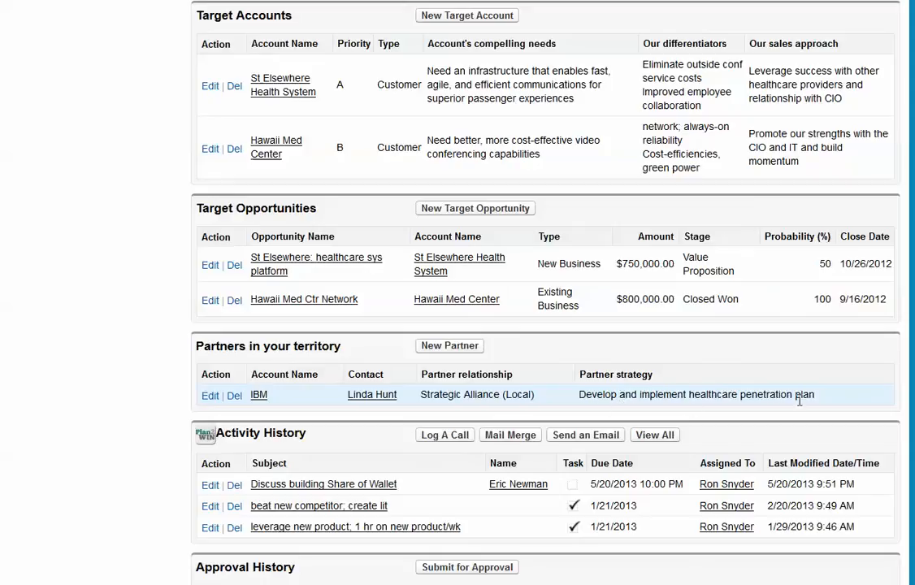
pyautogui.moveTo(800, 397)
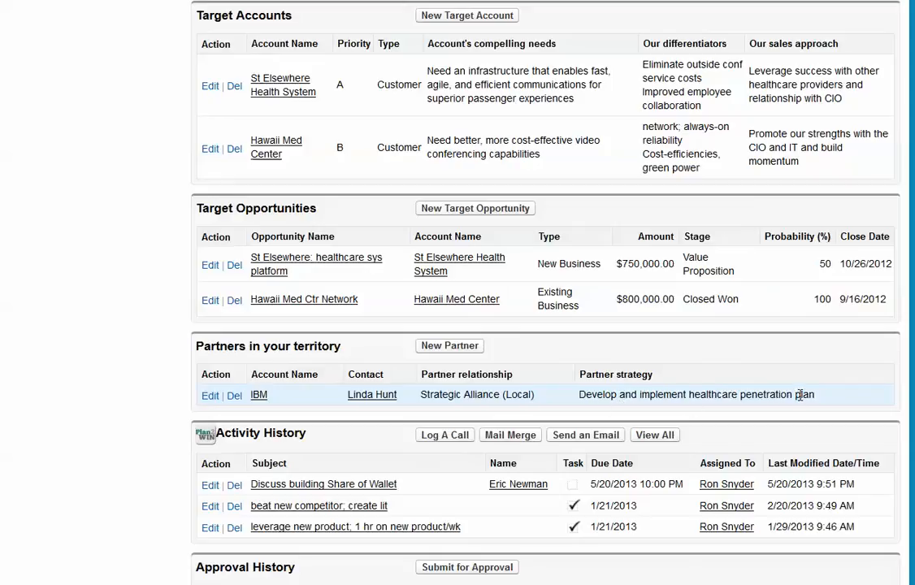
pyautogui.moveTo(166, 471)
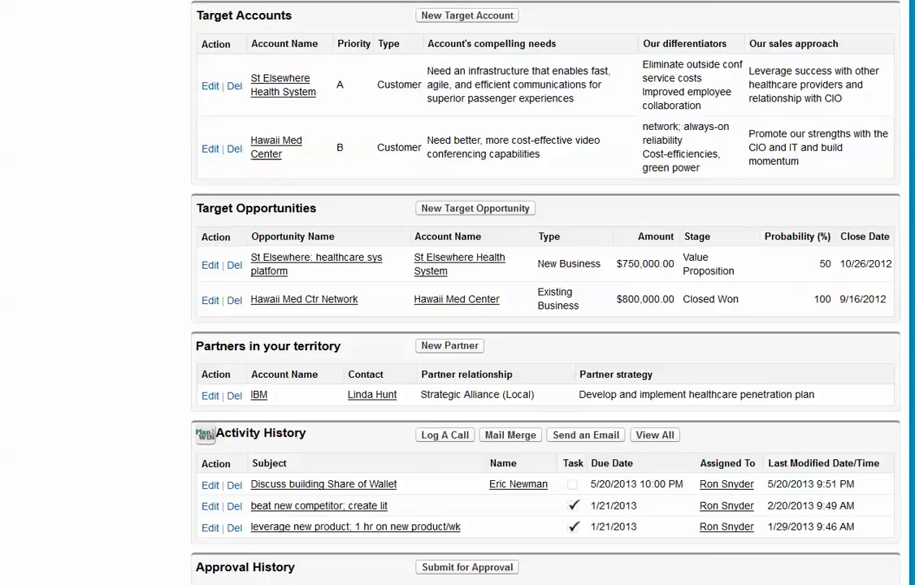
# Scroll back up the FY 2013 plan to system information, SWOT, strategies and open activities
pyautogui.scroll(3)
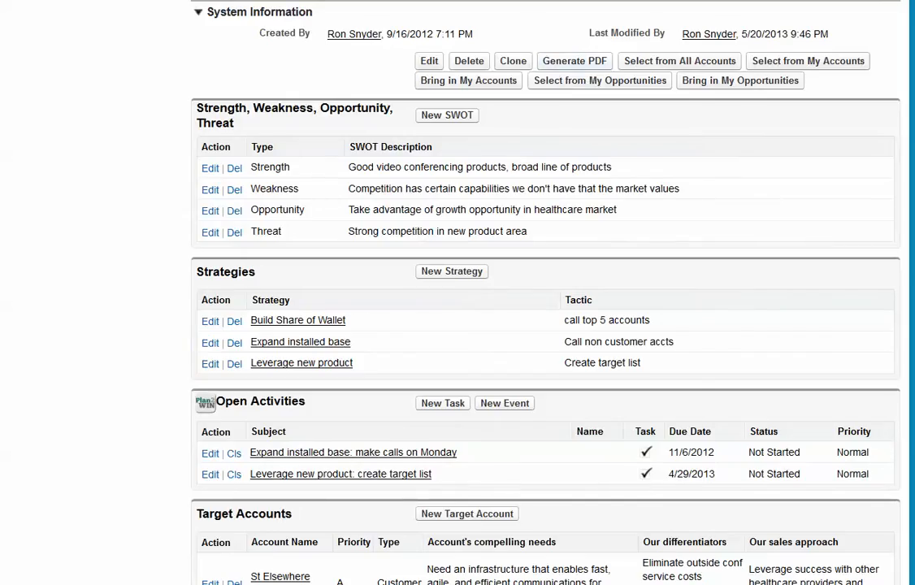
# Generate the PDF of the FY 2013 territory plan
pyautogui.click(574, 62)
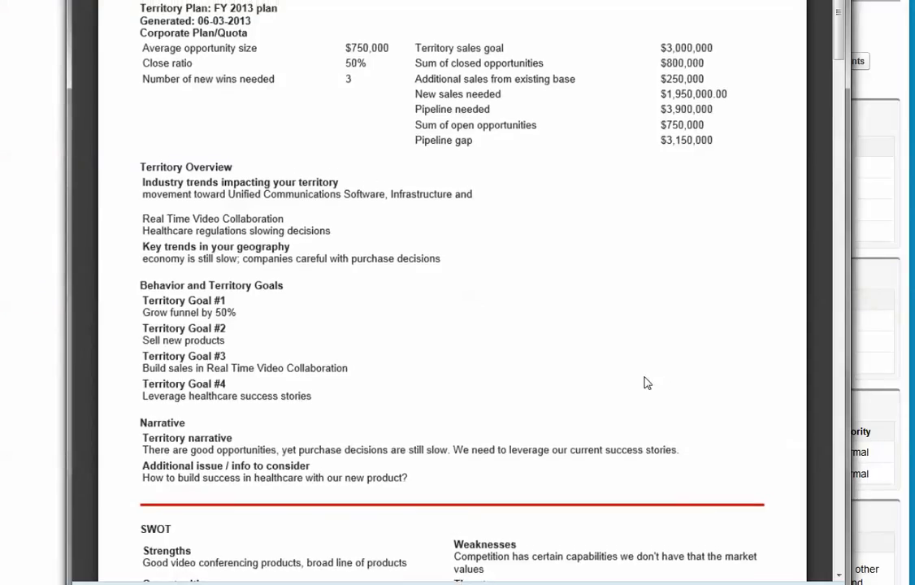
pyautogui.moveTo(429, 146)
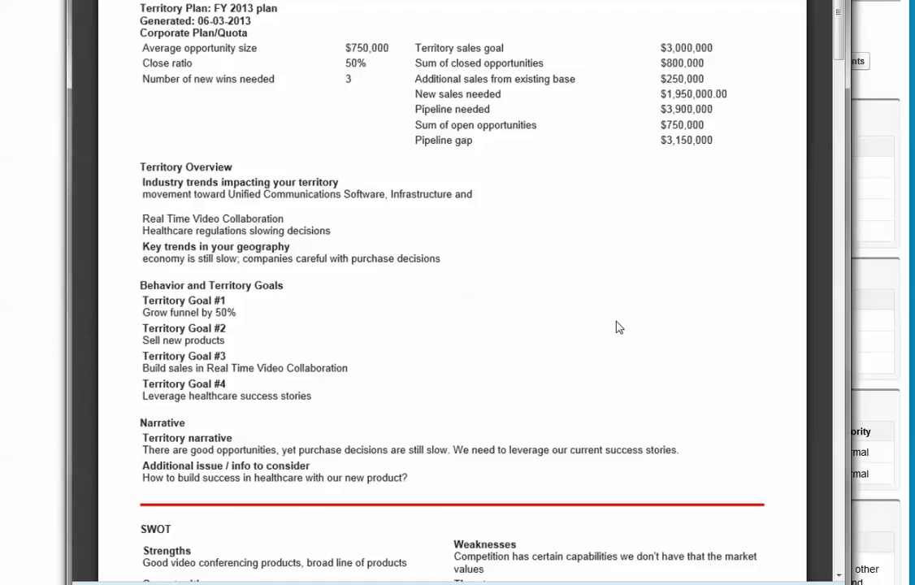
pyautogui.moveTo(618, 323)
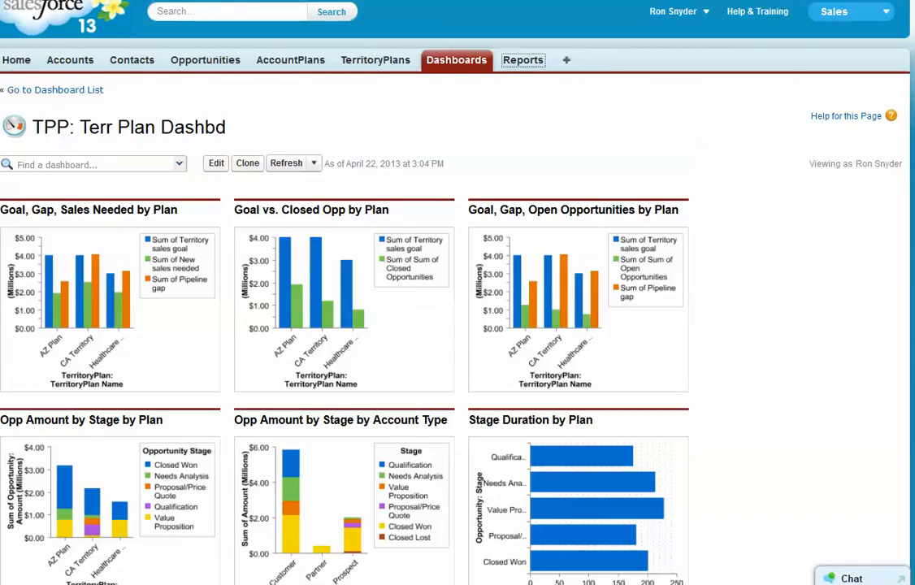
pyautogui.moveTo(694, 161)
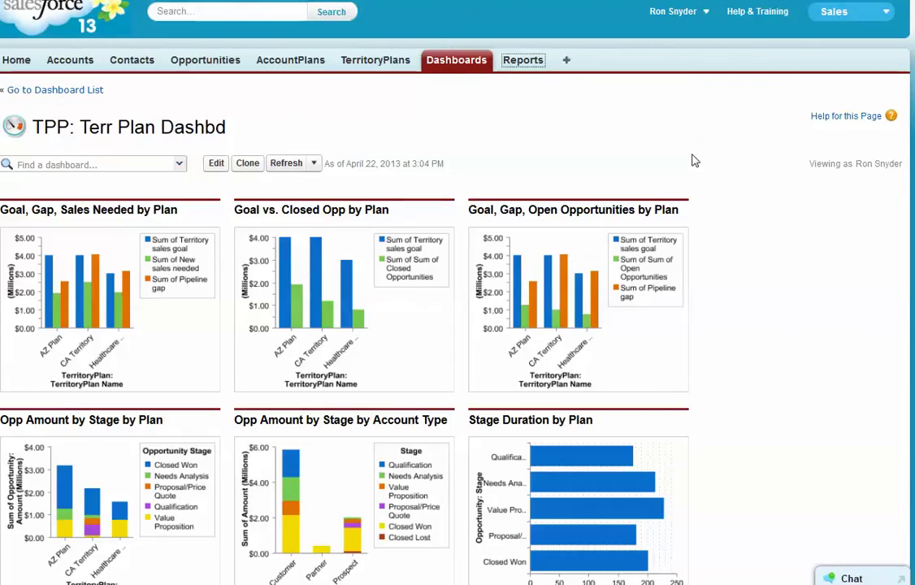
pyautogui.moveTo(743, 252)
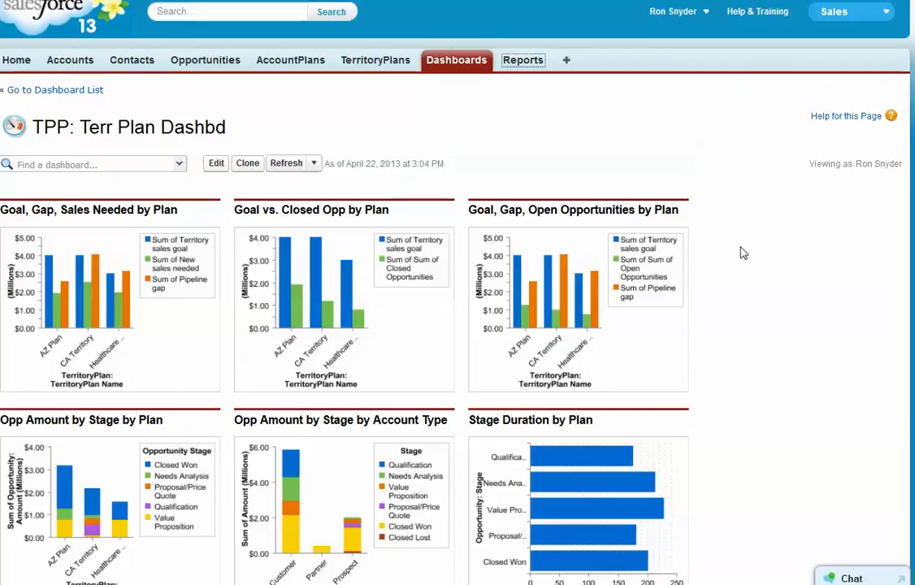
# Scroll the TPP: Terr Plan Dashbd to see the goal, gap, opportunity-by-stage and stage-duration charts
pyautogui.scroll(-3)
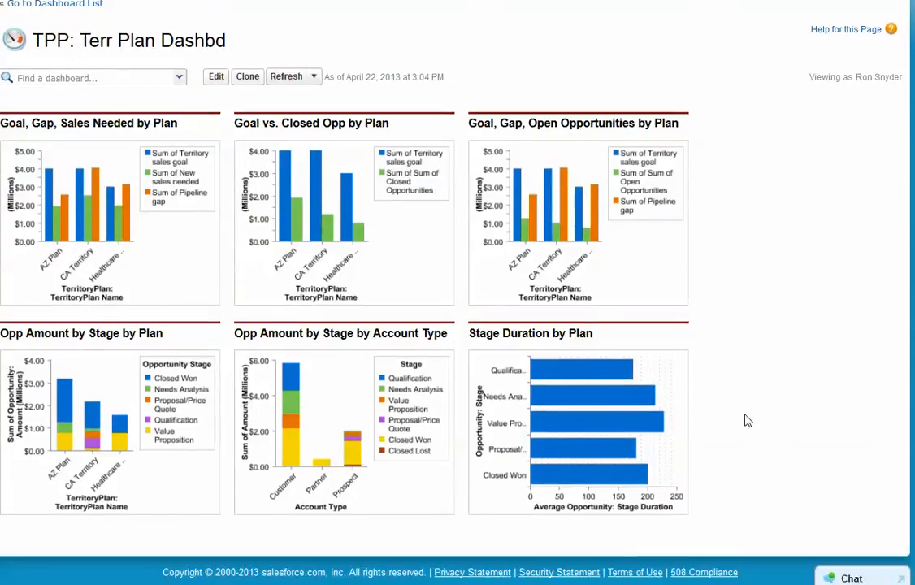
pyautogui.moveTo(745, 416)
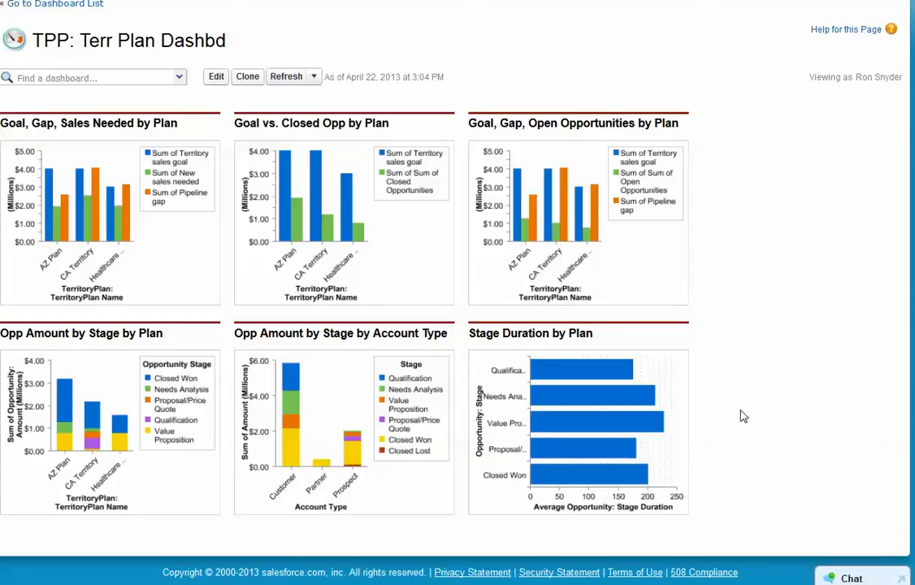
pyautogui.moveTo(164, 211)
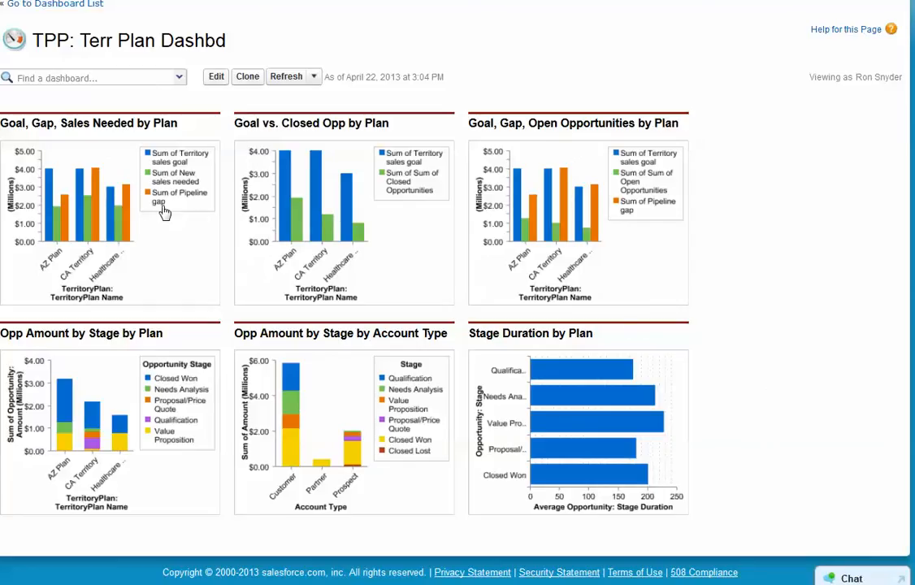
pyautogui.moveTo(170, 210)
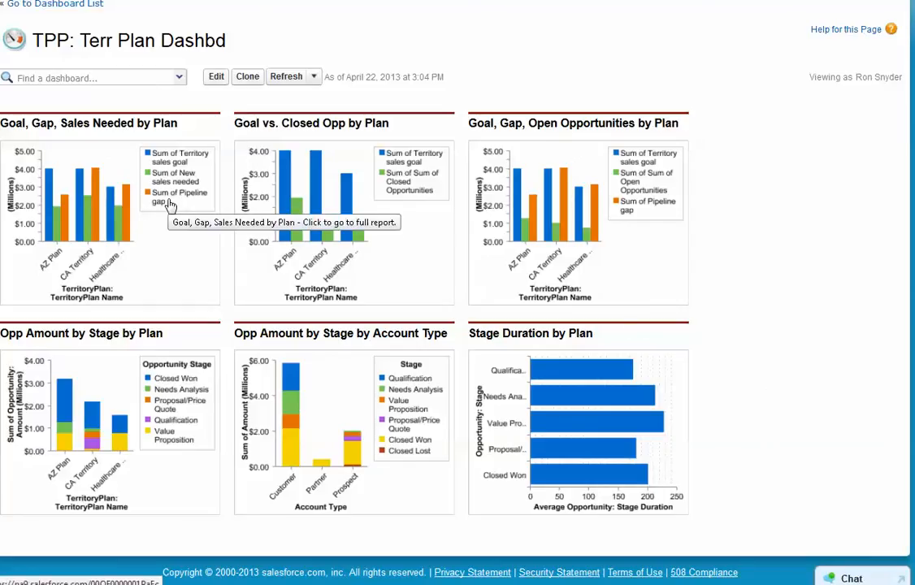
pyautogui.moveTo(179, 203)
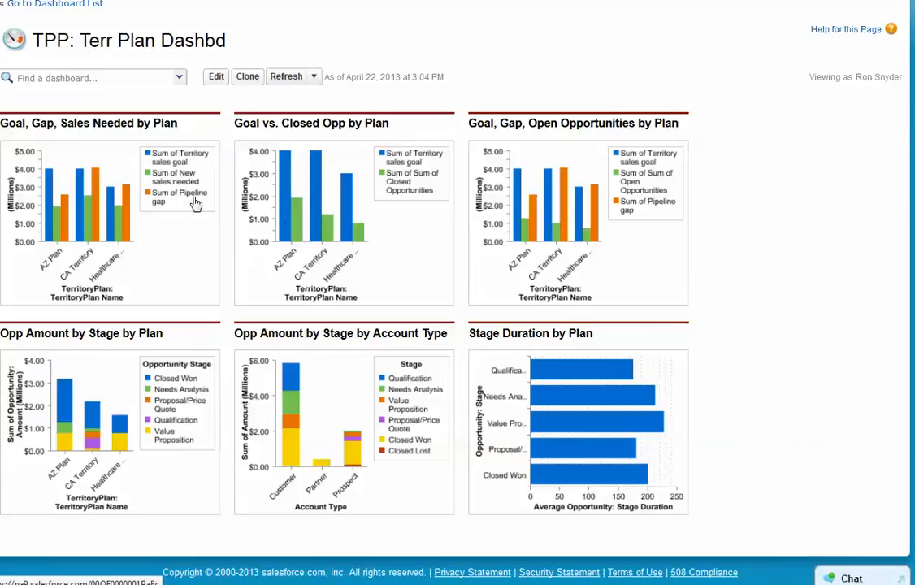
pyautogui.moveTo(338, 401)
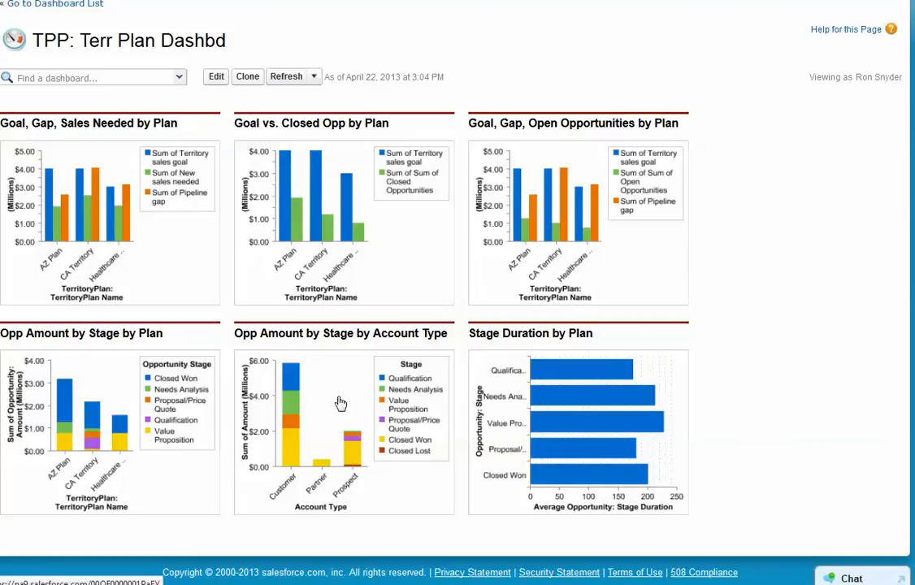
pyautogui.moveTo(341, 424)
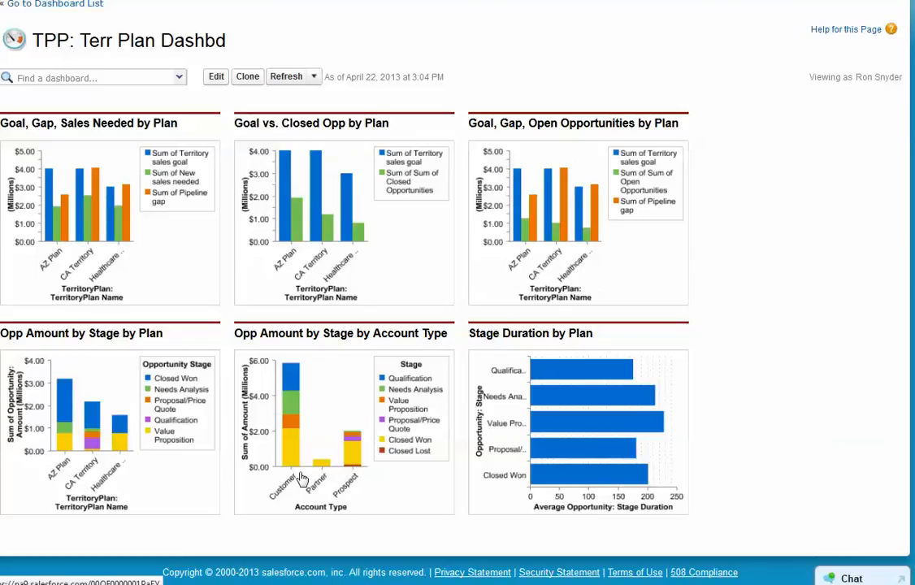
pyautogui.moveTo(452, 491)
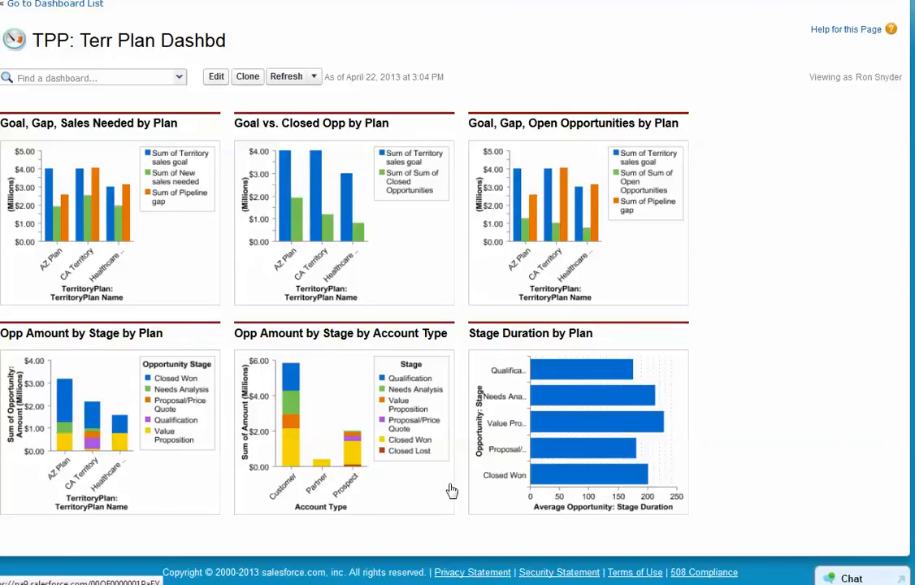
pyautogui.moveTo(400, 479)
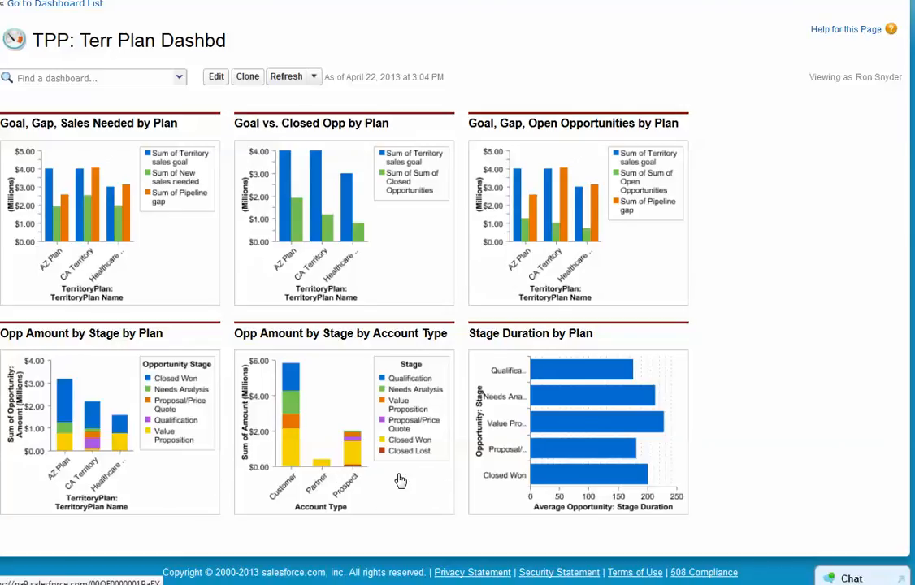
pyautogui.moveTo(641, 411)
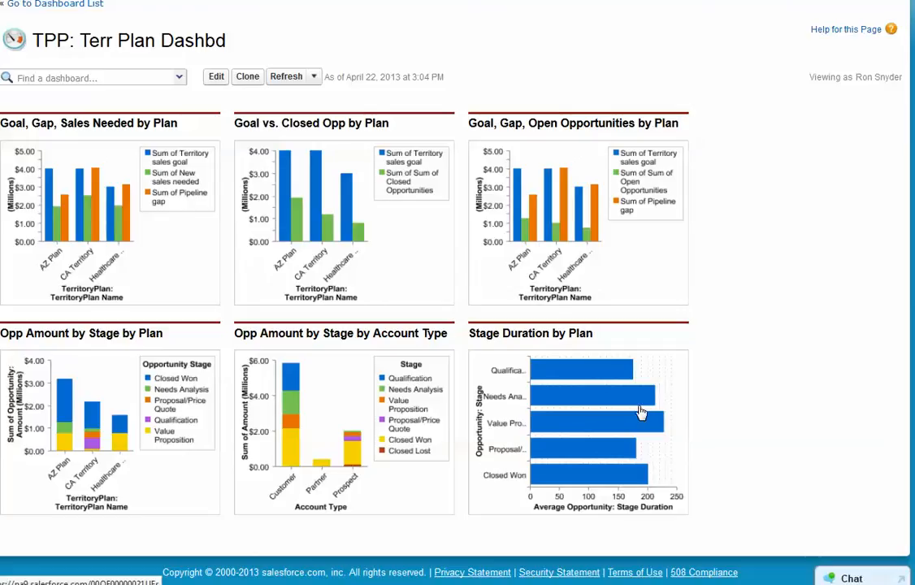
pyautogui.moveTo(621, 358)
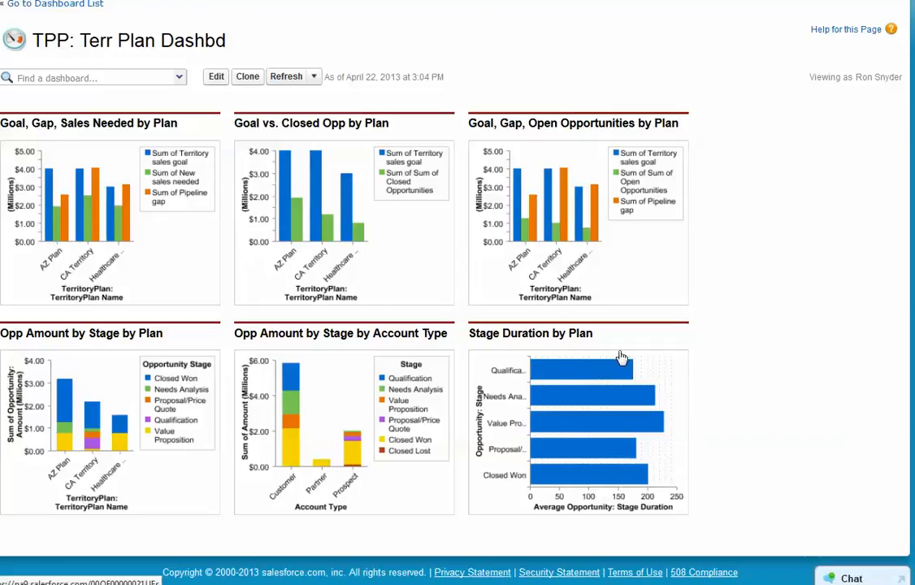
pyautogui.moveTo(725, 325)
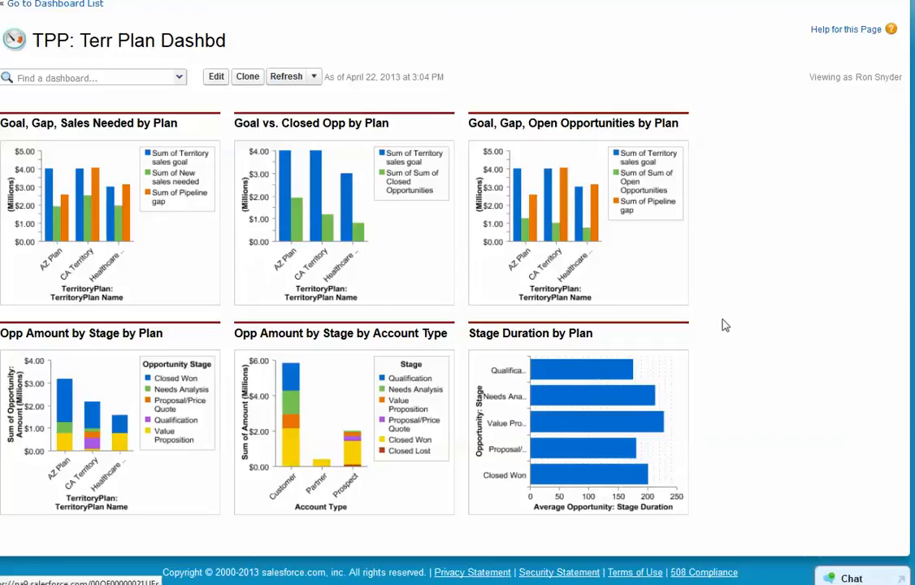
pyautogui.moveTo(757, 283)
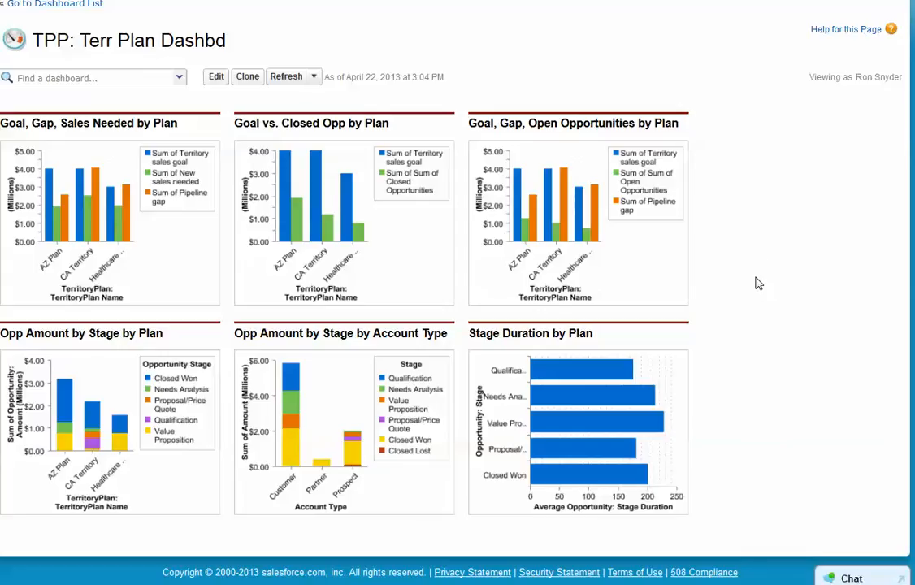
pyautogui.scroll(-3)
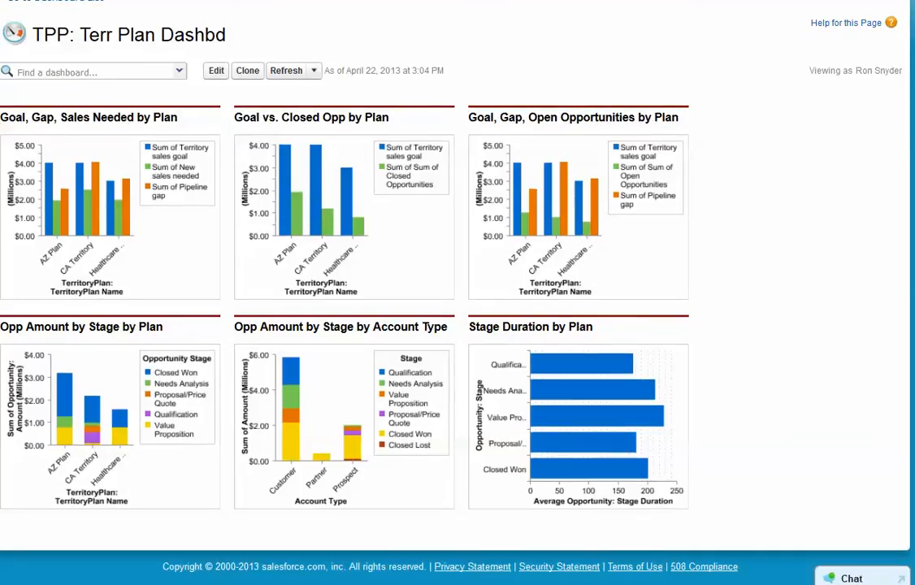